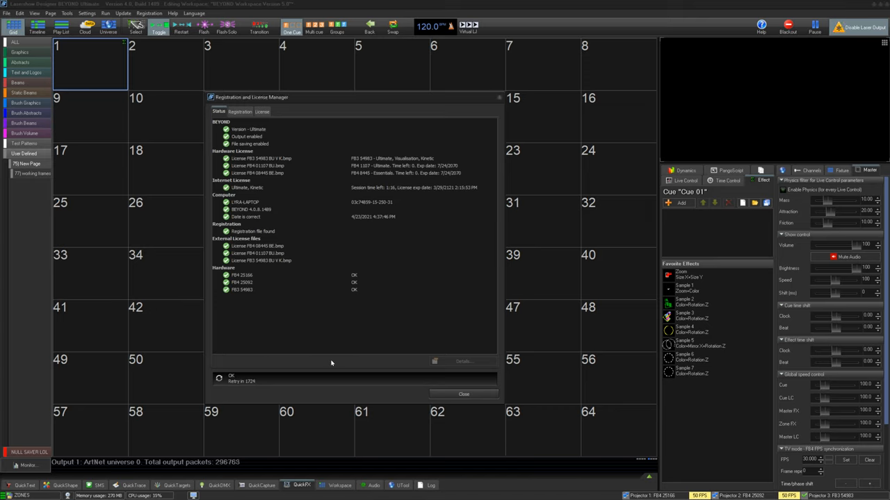
{"action": "mouse_move", "coordinate": [321, 324]}
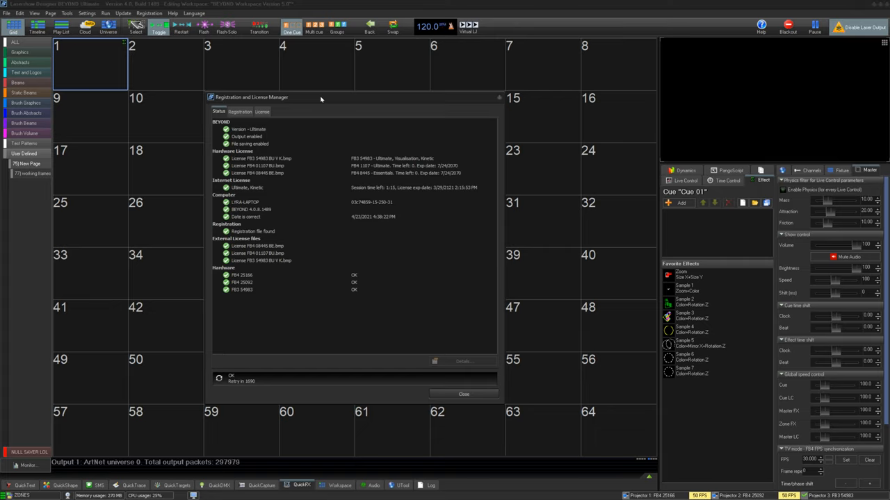
- Inspect the first FB4 hardware entry and view details of the third external license file
{"action": "left_click", "coordinate": [239, 112]}
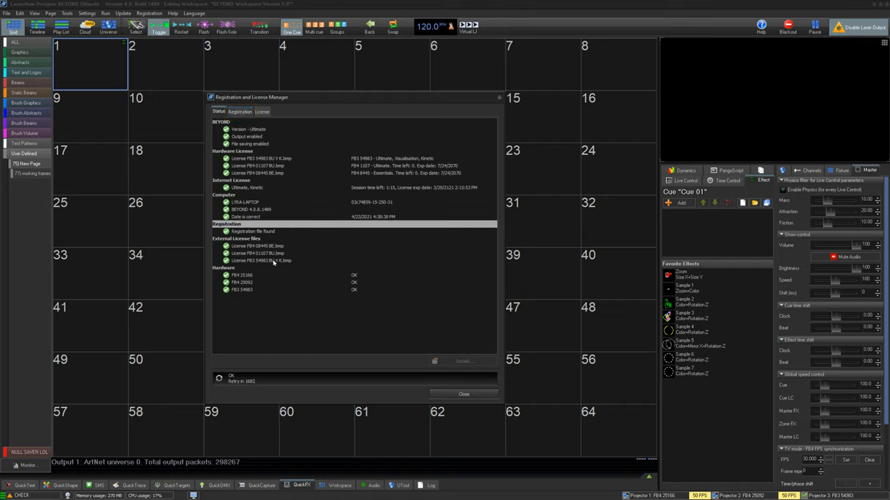
{"action": "left_click", "coordinate": [292, 290]}
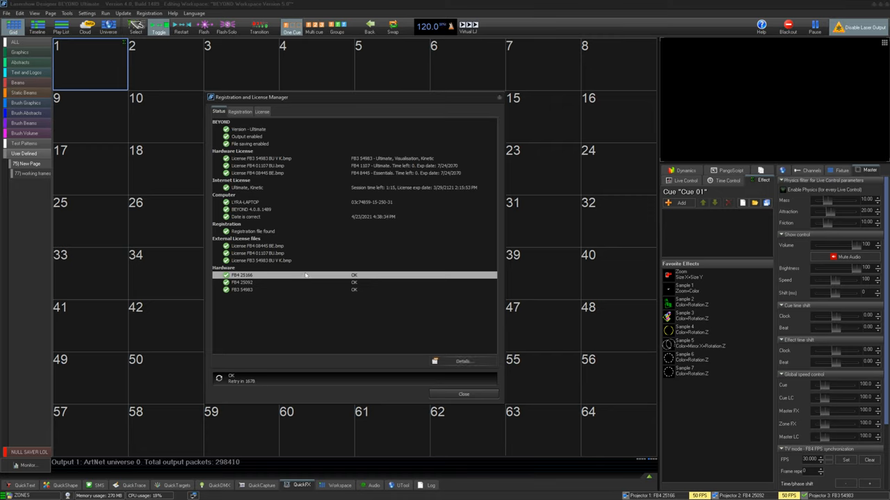
{"action": "left_click", "coordinate": [463, 362]}
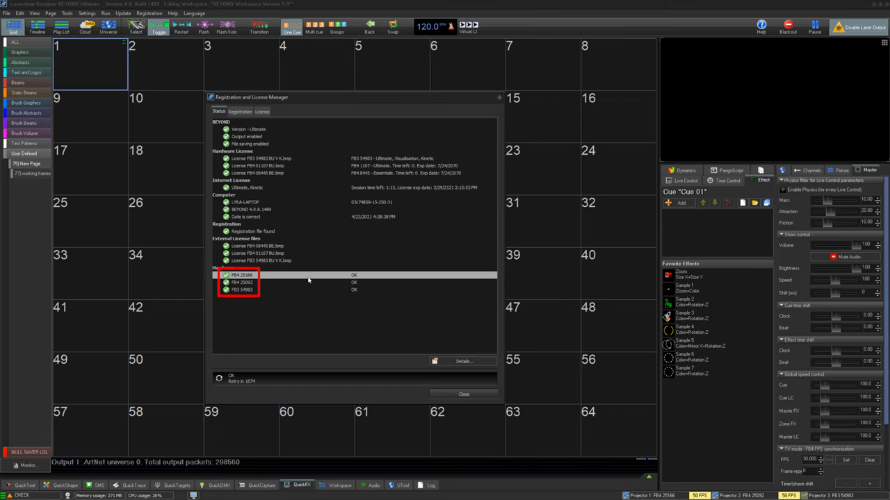
{"action": "mouse_move", "coordinate": [267, 323]}
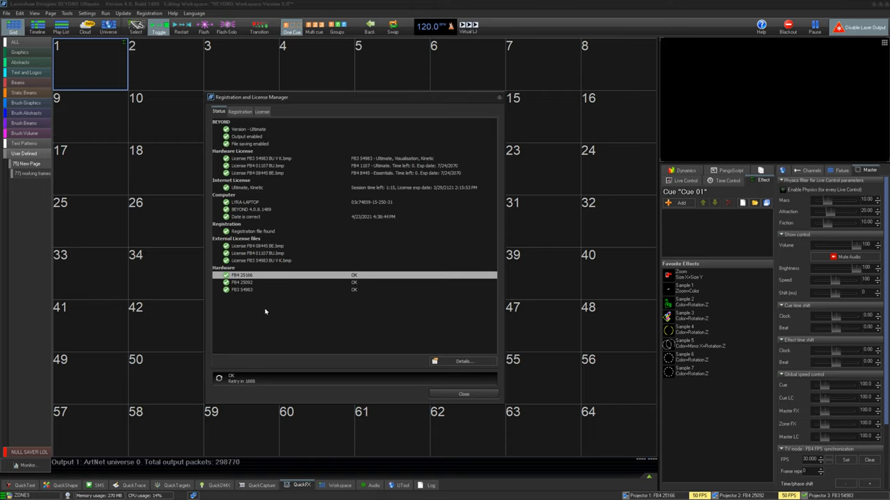
{"action": "mouse_move", "coordinate": [267, 200]}
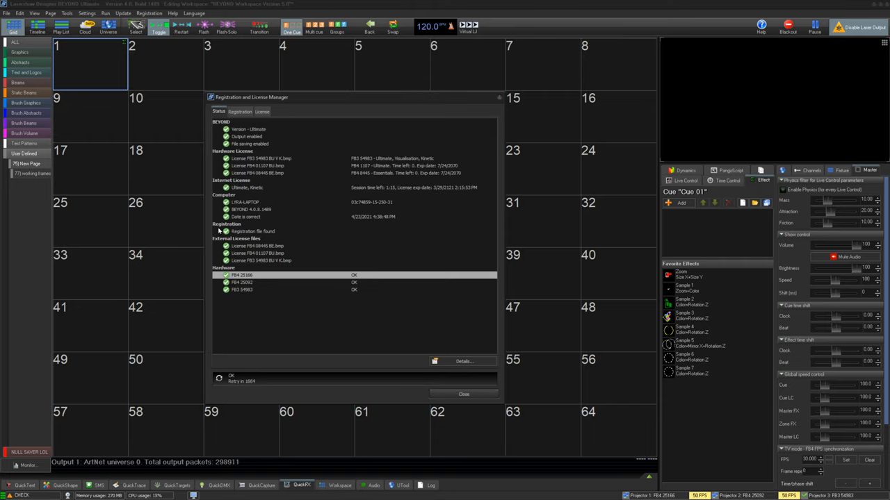
{"action": "mouse_move", "coordinate": [275, 244]}
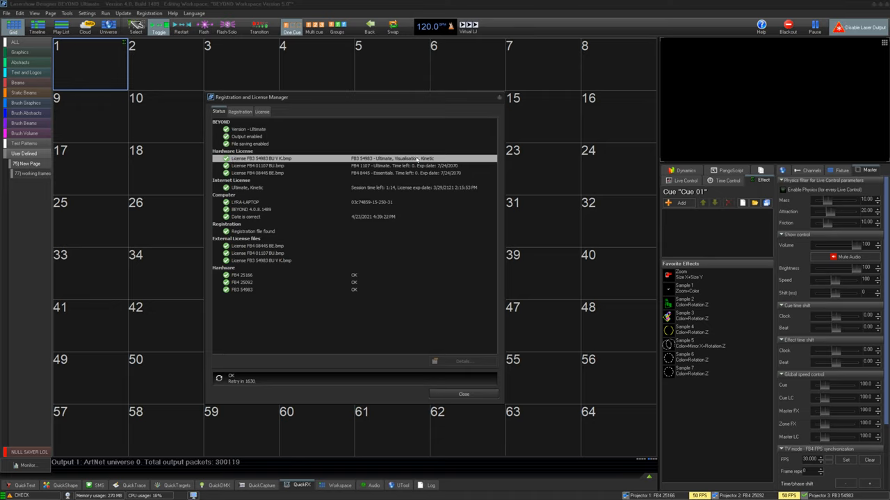
{"action": "left_click", "coordinate": [278, 261]}
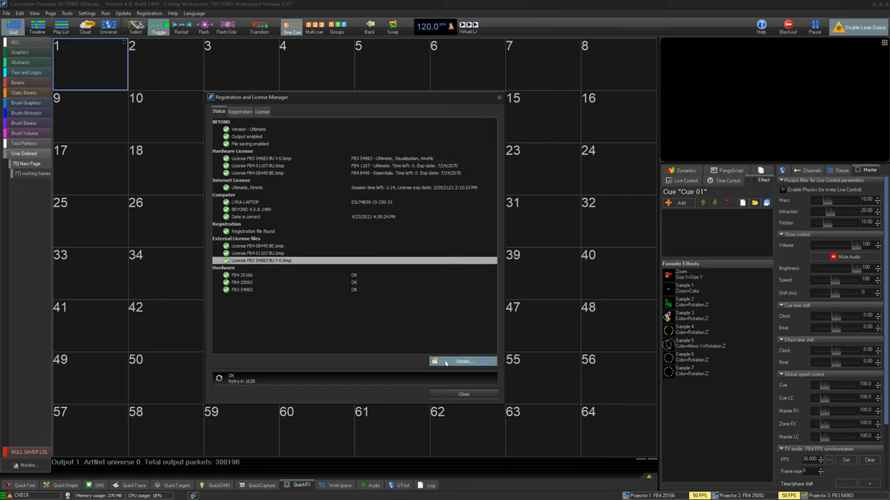
{"action": "left_click", "coordinate": [462, 361]}
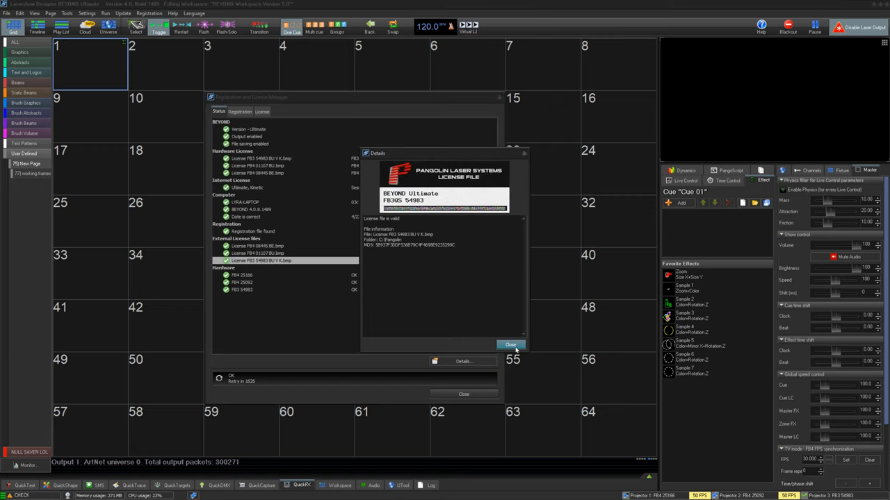
{"action": "left_click", "coordinate": [510, 344]}
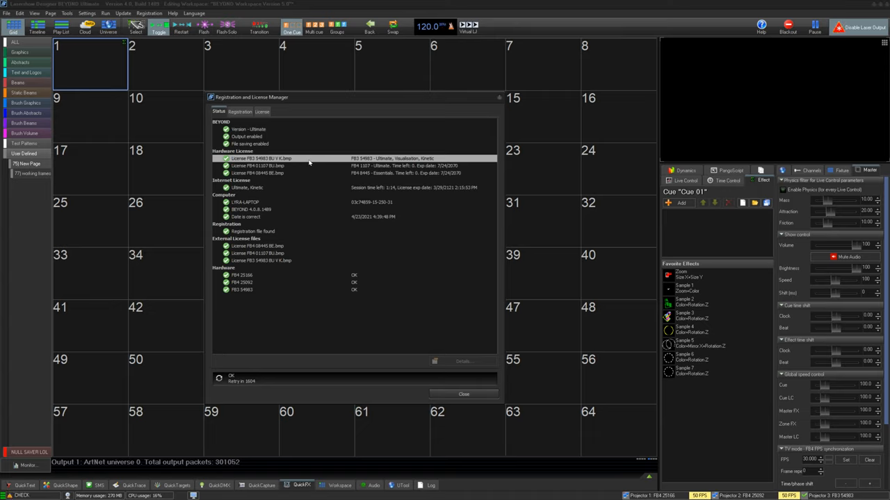
{"action": "mouse_move", "coordinate": [299, 164]}
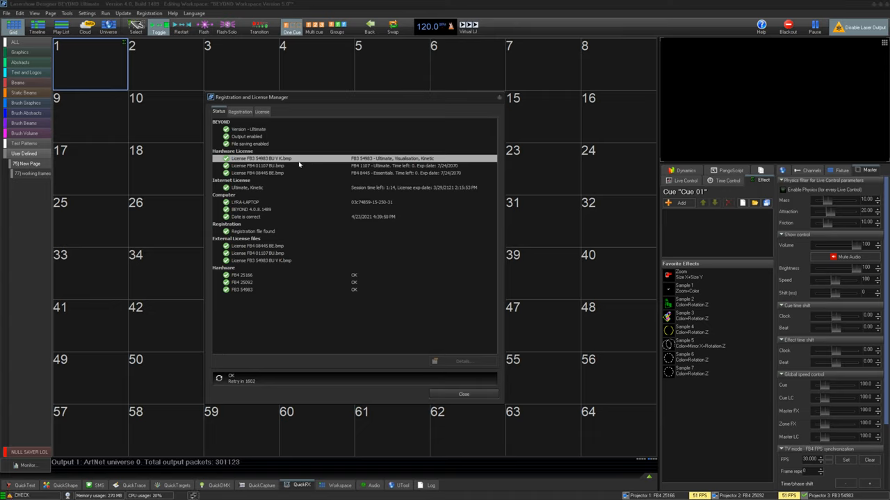
{"action": "mouse_move", "coordinate": [295, 170]}
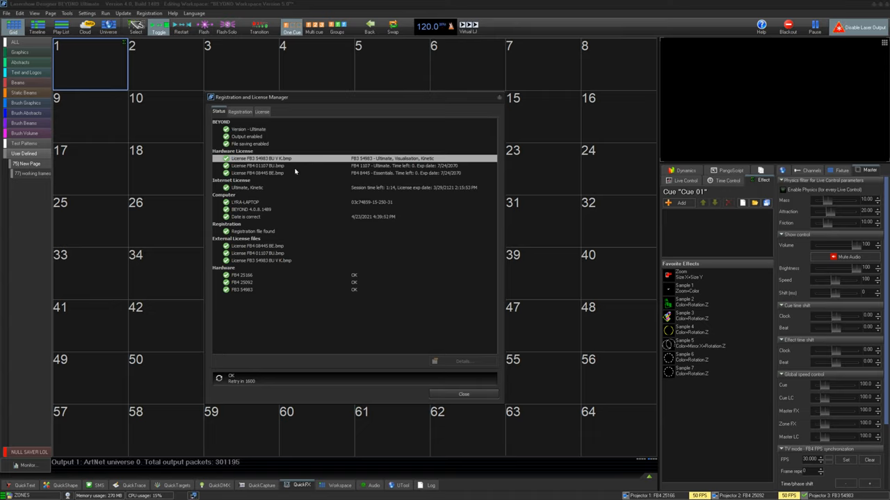
{"action": "mouse_move", "coordinate": [306, 178]}
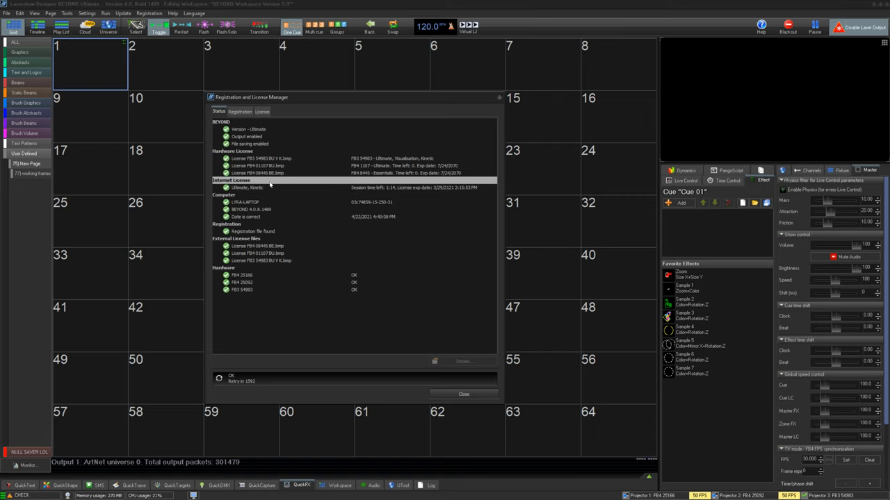
{"action": "mouse_move", "coordinate": [331, 192]}
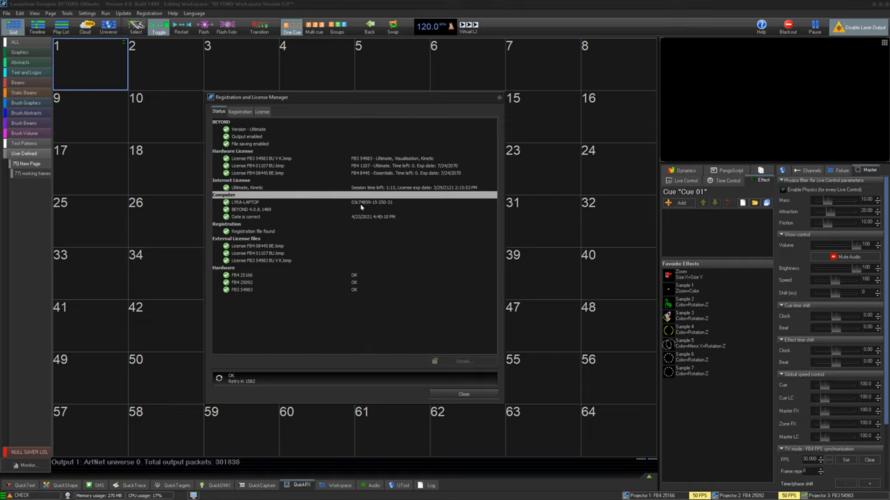
- View this computer's PCID details, then check the BEYOND version, laptop and date-check status entries
{"action": "left_click", "coordinate": [463, 361]}
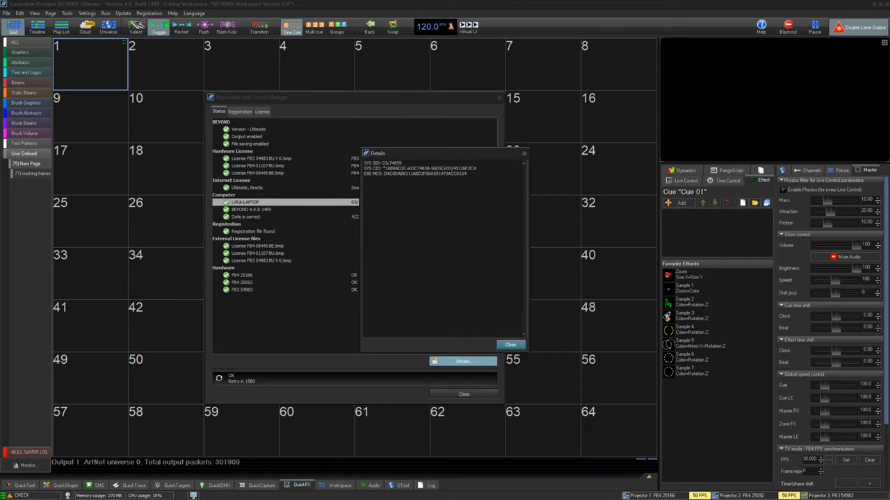
{"action": "left_click", "coordinate": [510, 345]}
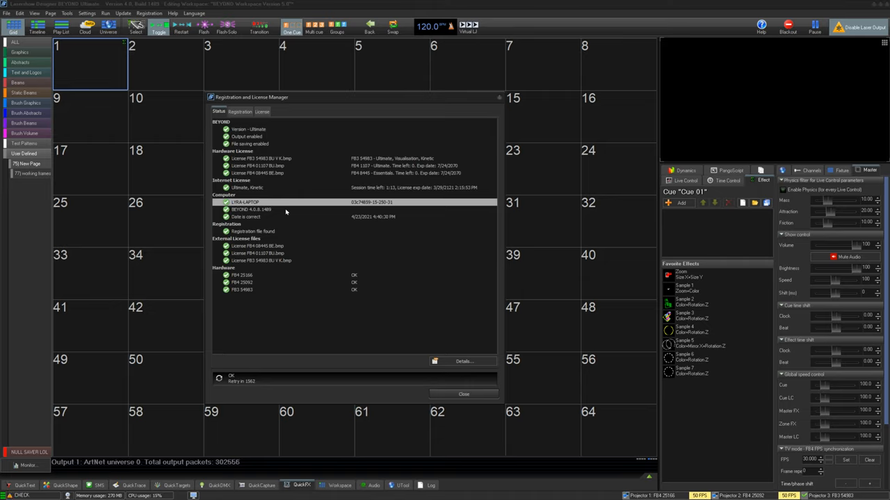
{"action": "mouse_move", "coordinate": [309, 211]}
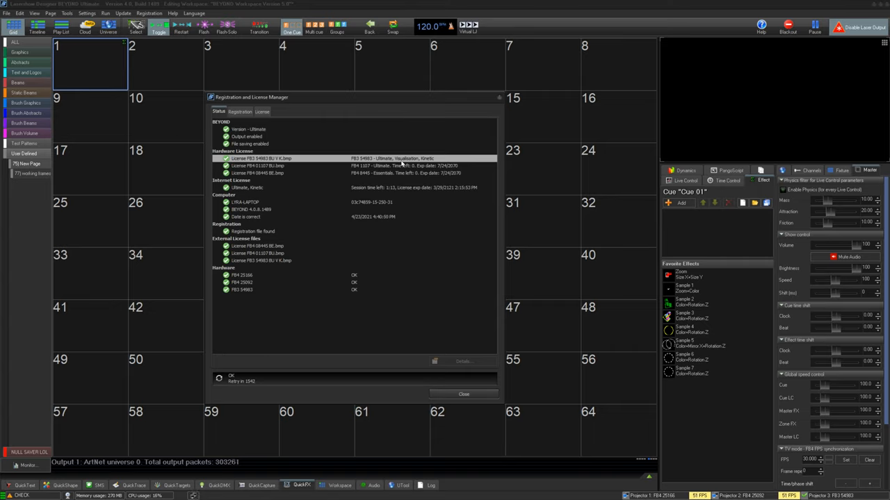
{"action": "mouse_move", "coordinate": [337, 167]}
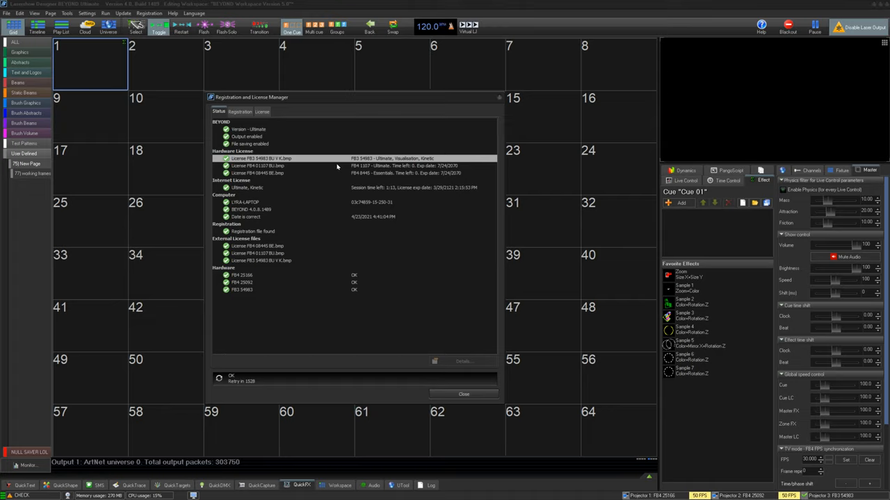
{"action": "mouse_move", "coordinate": [249, 128]}
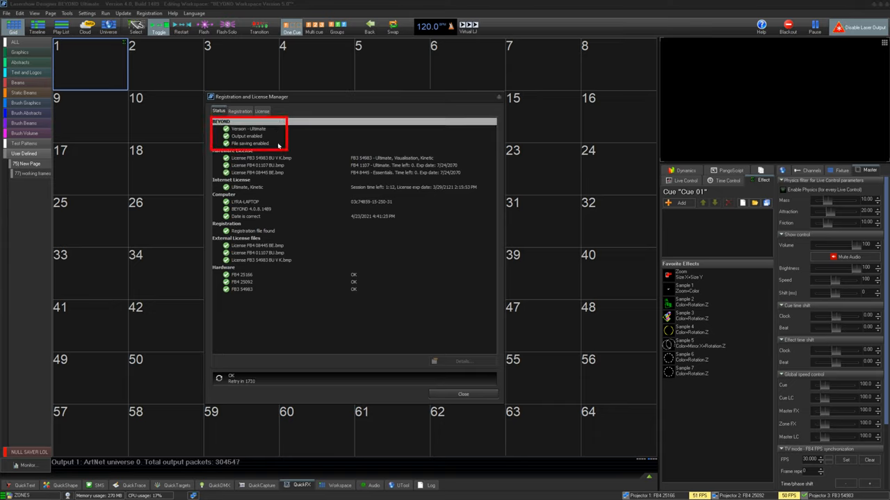
{"action": "left_click", "coordinate": [278, 137]}
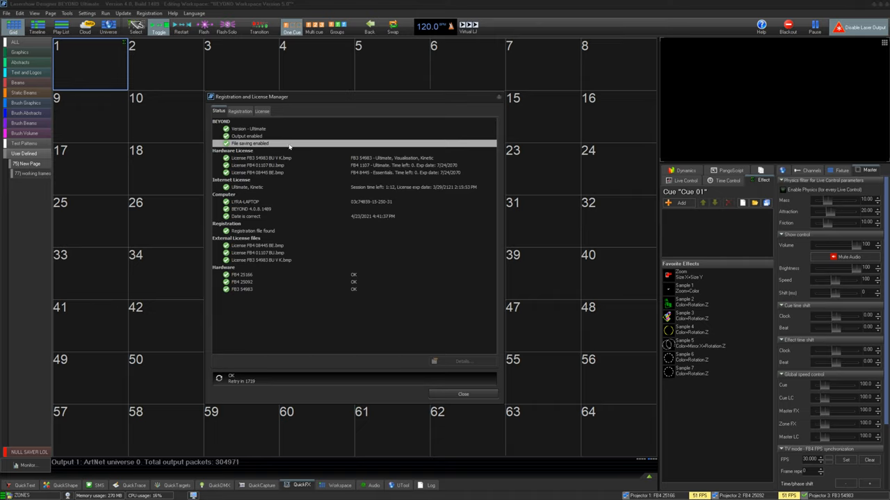
{"action": "mouse_move", "coordinate": [303, 164]}
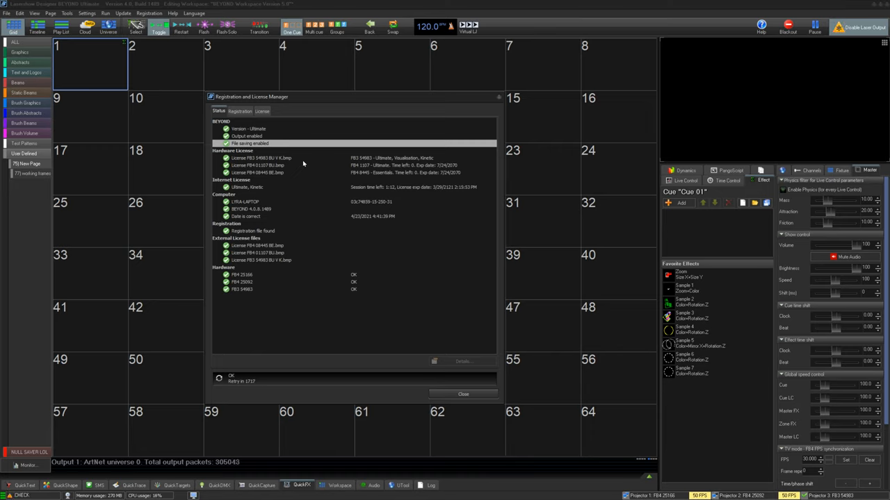
{"action": "left_click", "coordinate": [305, 164]}
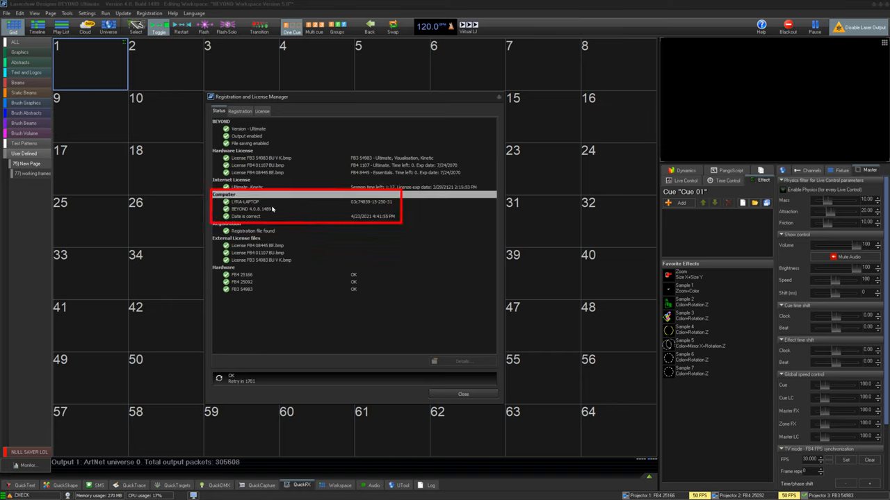
{"action": "left_click", "coordinate": [298, 217]}
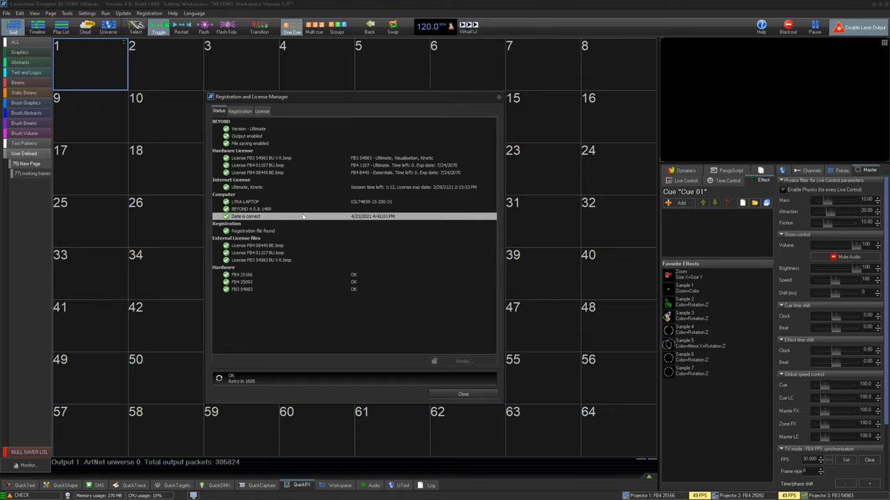
{"action": "left_click", "coordinate": [253, 231]}
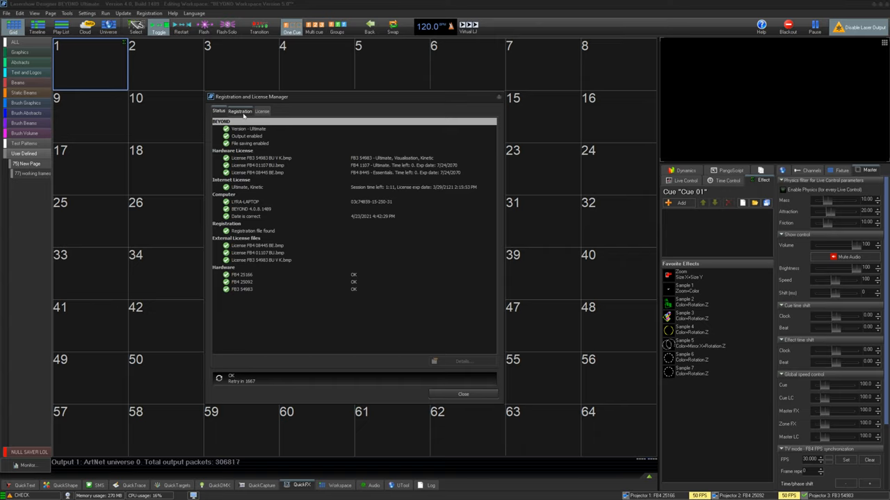
- Try Register online (OK the not-required prompt), then Register by email, then Open registration file
{"action": "left_click", "coordinate": [239, 111]}
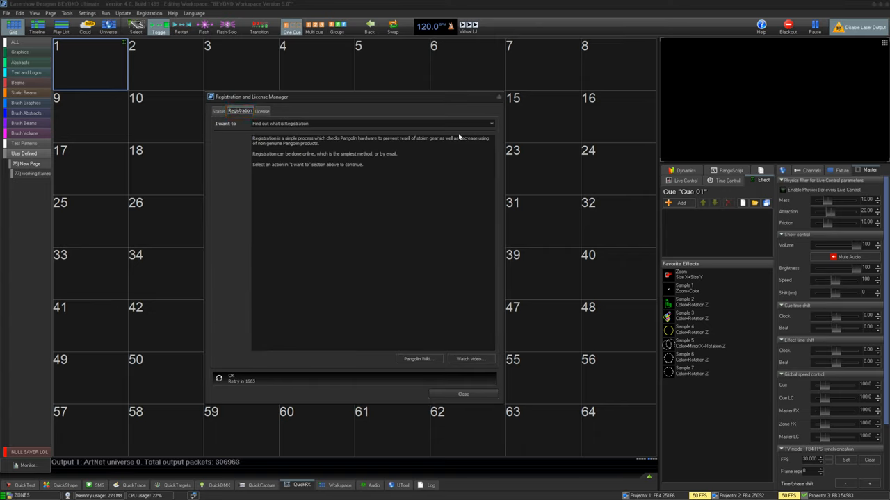
{"action": "left_click", "coordinate": [490, 124]}
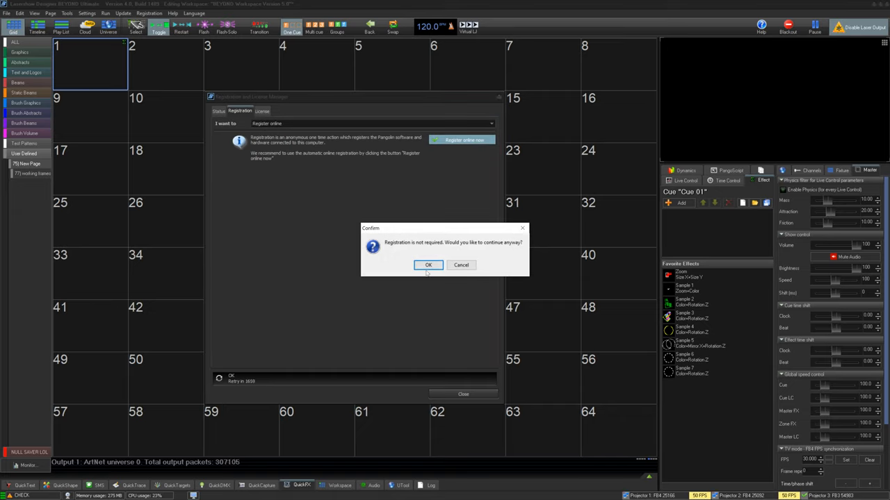
{"action": "left_click", "coordinate": [428, 265]}
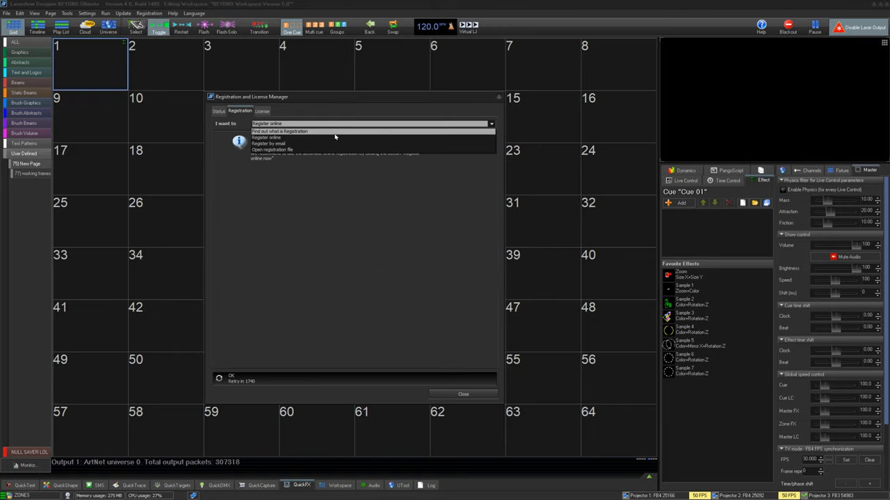
{"action": "left_click", "coordinate": [267, 143]}
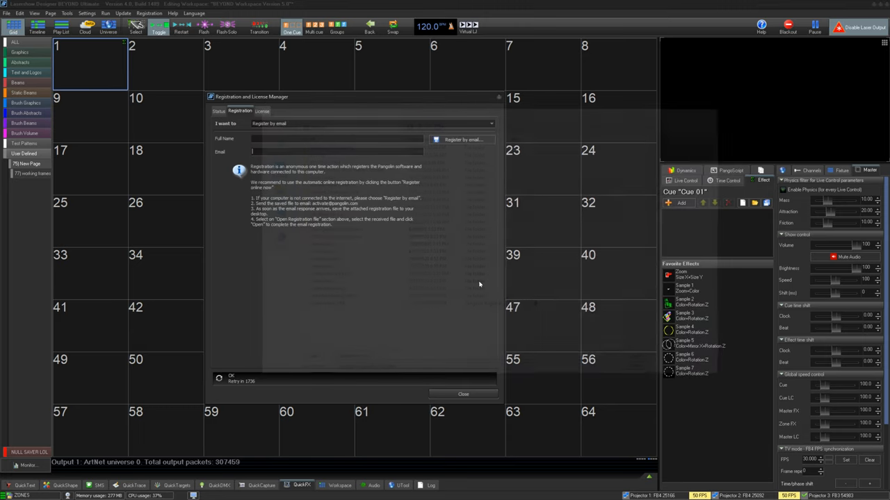
{"action": "mouse_move", "coordinate": [360, 214]}
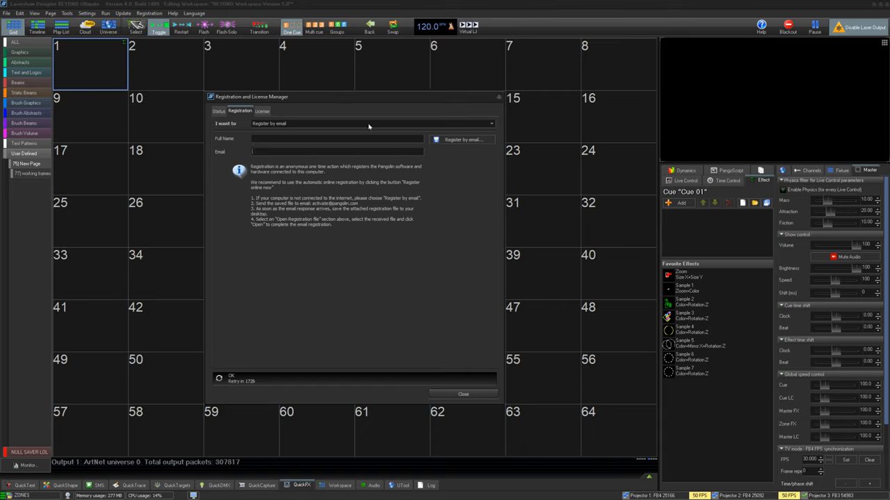
{"action": "left_click", "coordinate": [490, 123]}
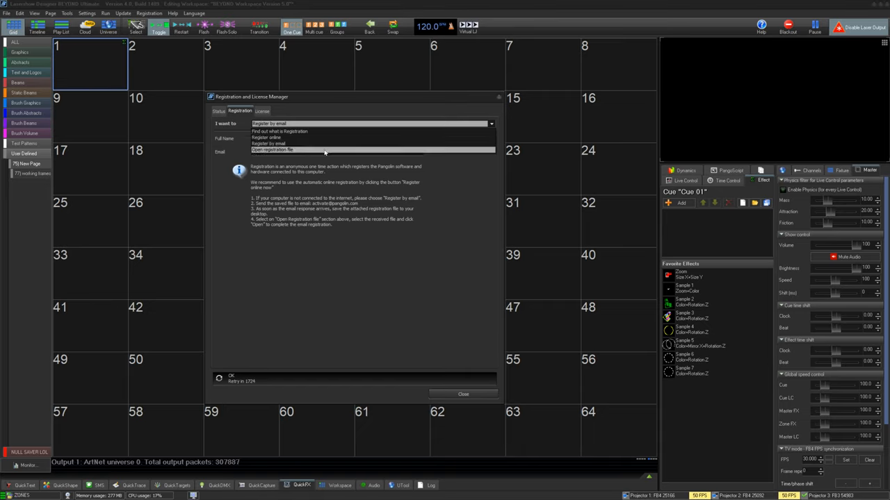
{"action": "left_click", "coordinate": [273, 150]}
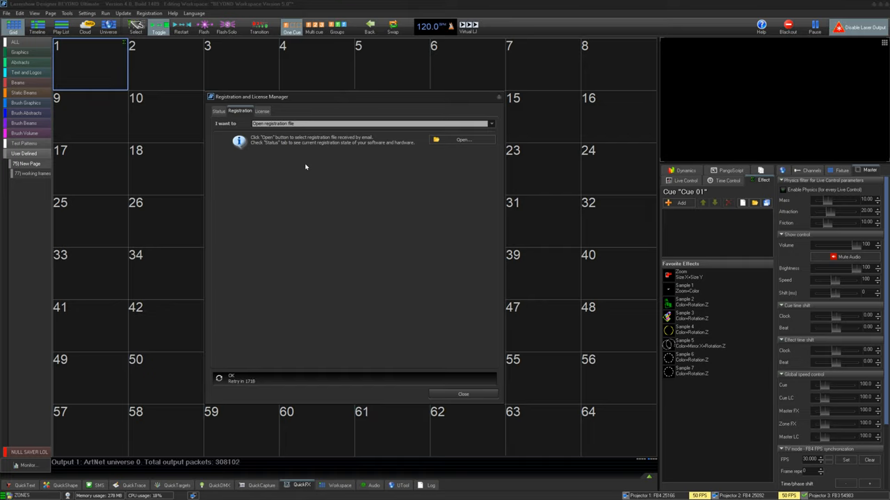
- Log in to Manage internet license so the BEYOND Ultimate entry and its details are listed
{"action": "left_click", "coordinate": [262, 112]}
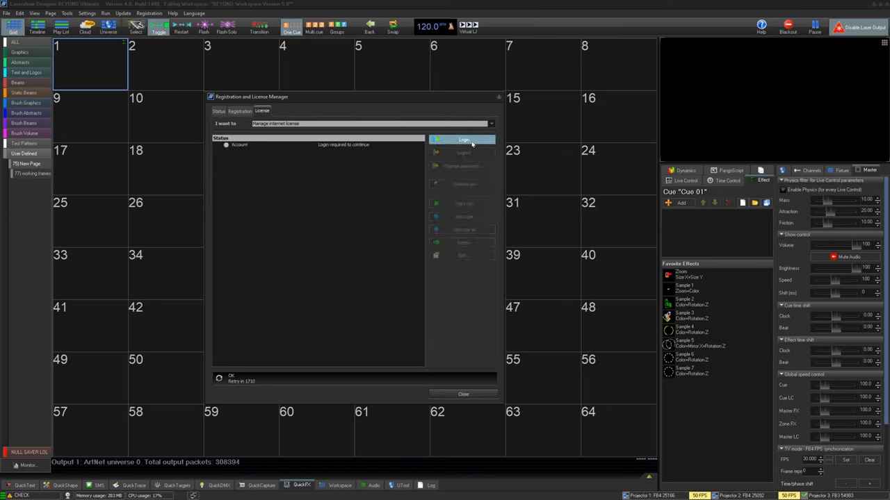
{"action": "left_click", "coordinate": [463, 139]}
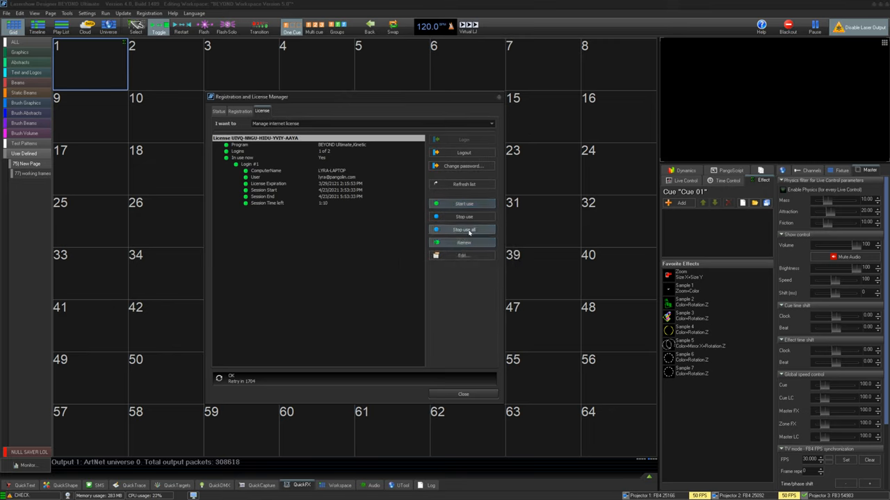
{"action": "left_click", "coordinate": [464, 242]}
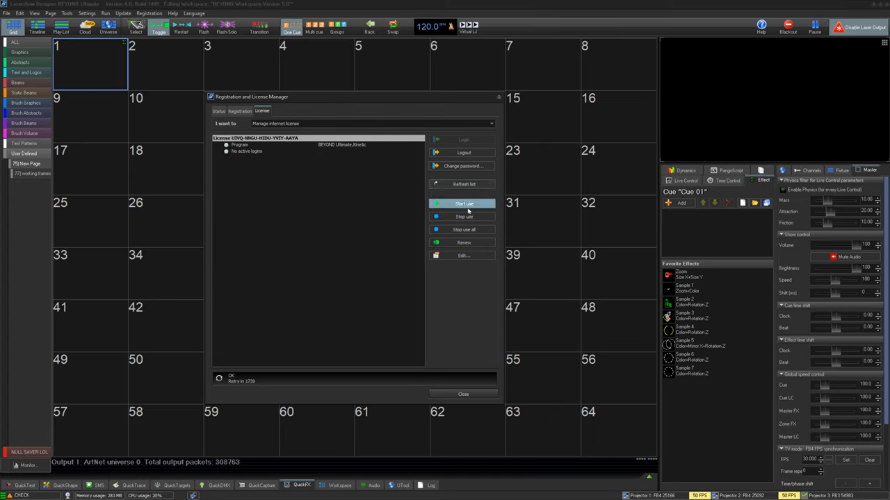
{"action": "left_click", "coordinate": [465, 256]}
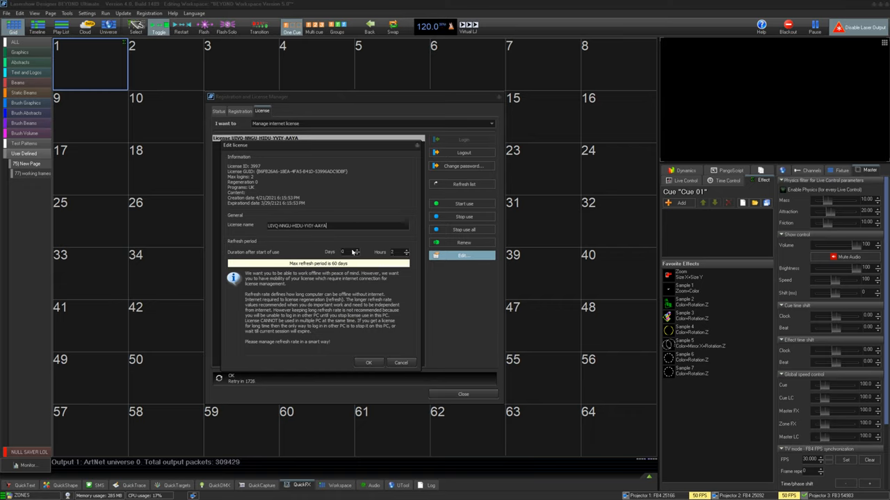
{"action": "mouse_move", "coordinate": [338, 327]}
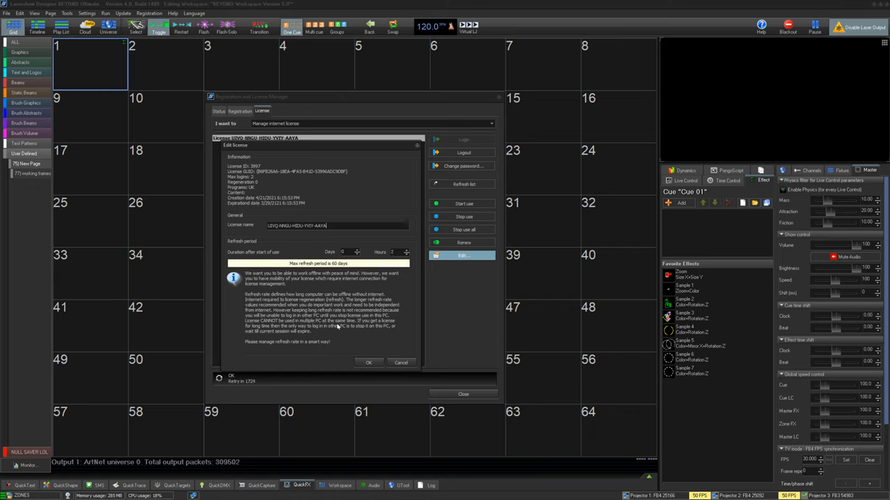
{"action": "mouse_move", "coordinate": [336, 347]}
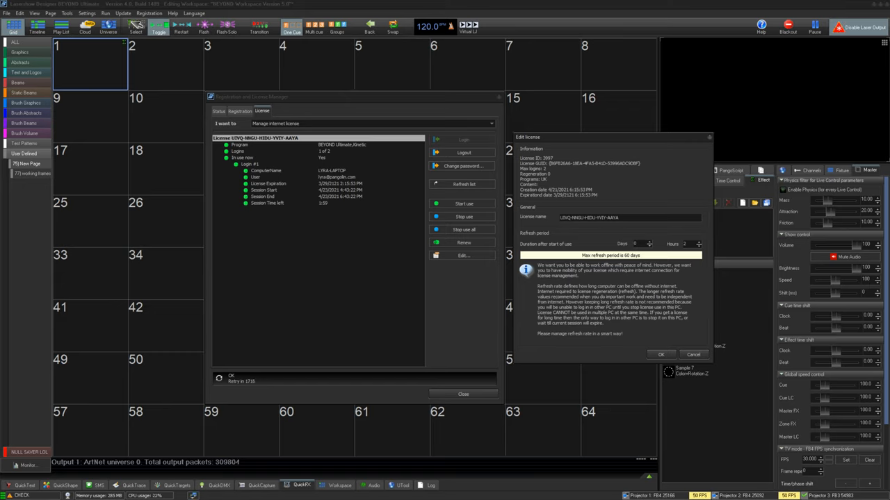
- Rename the internet license to 'Lyra Man' and confirm the Result OK message
{"action": "triple_click", "coordinate": [628, 216]}
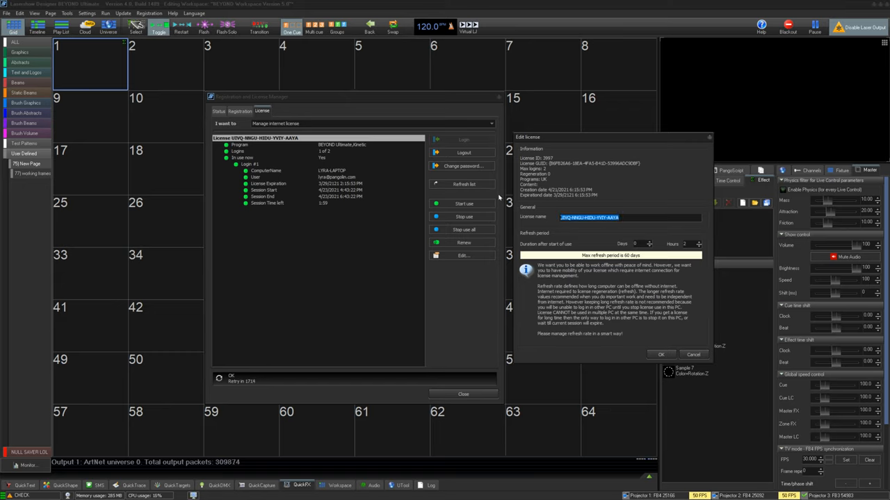
{"action": "type", "text": "Lyra Man"}
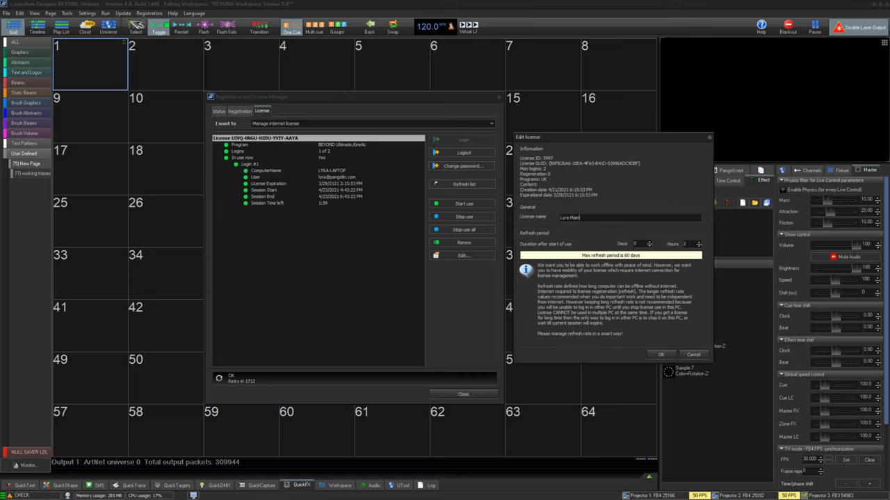
{"action": "left_click", "coordinate": [659, 355]}
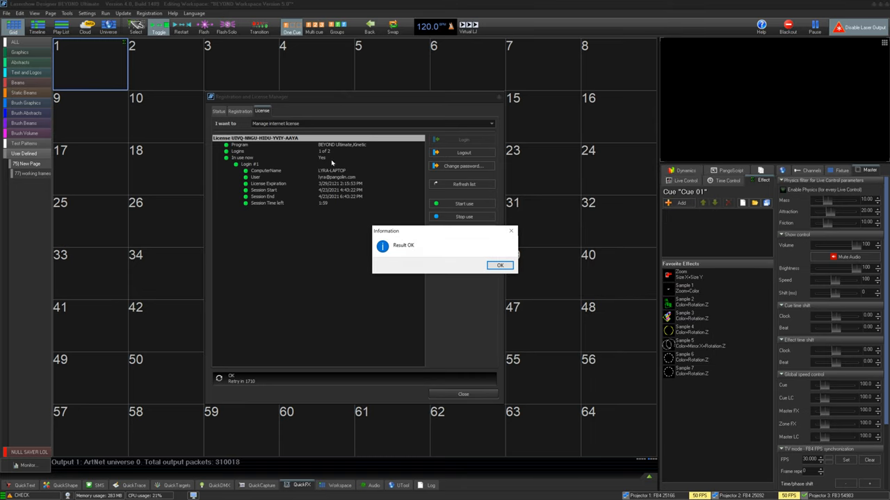
{"action": "left_click", "coordinate": [501, 264]}
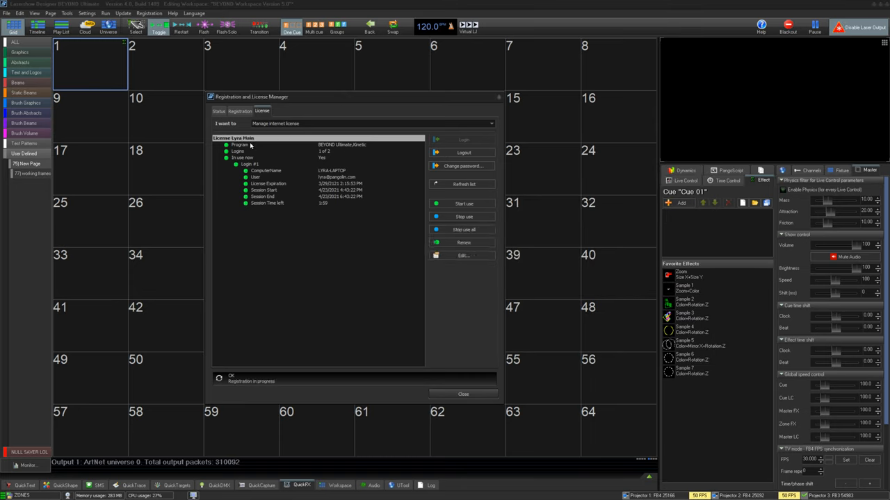
- Choose 'Get quick information about Licenses' from the 'I want to' list, leaving the results area empty
{"action": "left_click", "coordinate": [492, 122]}
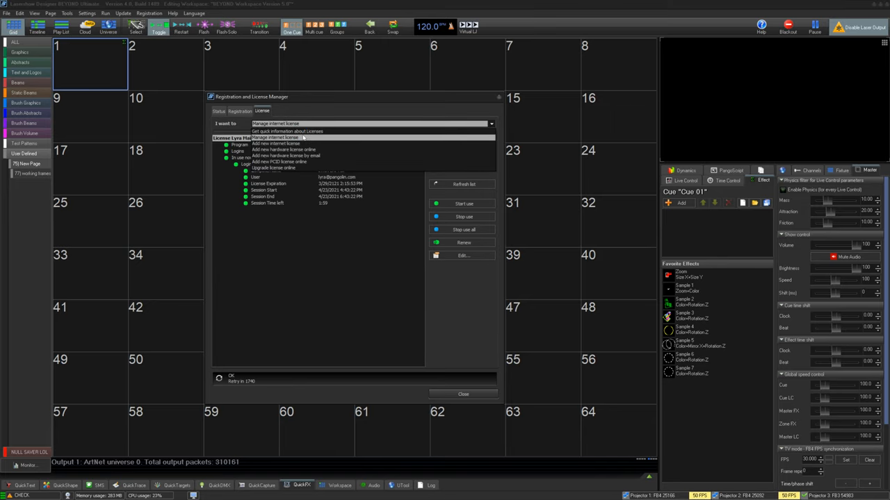
{"action": "left_click", "coordinate": [276, 143]}
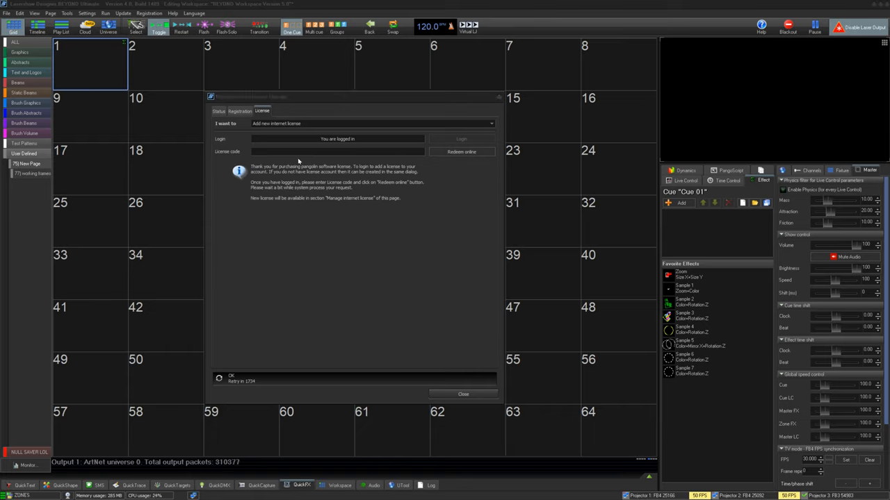
{"action": "left_click", "coordinate": [462, 152]}
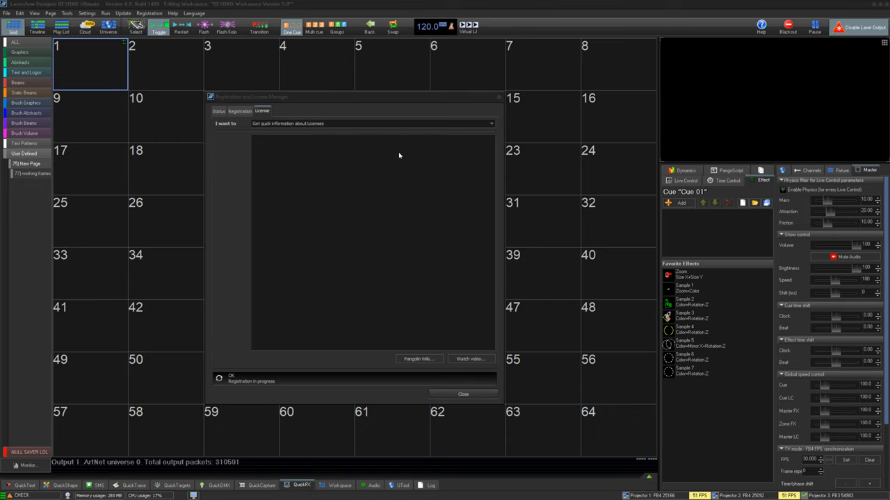
- Select 'Add new hardware license online' and pick the hardware device for it
{"action": "left_click", "coordinate": [491, 122]}
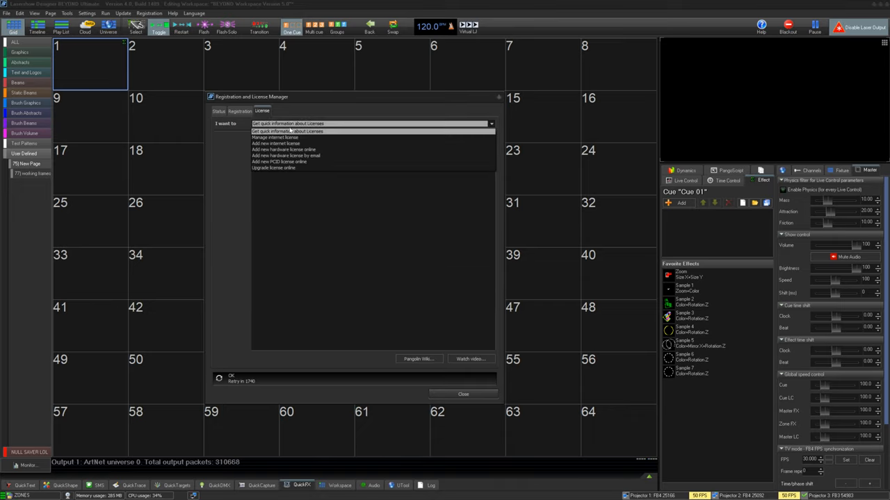
{"action": "left_click", "coordinate": [284, 150]}
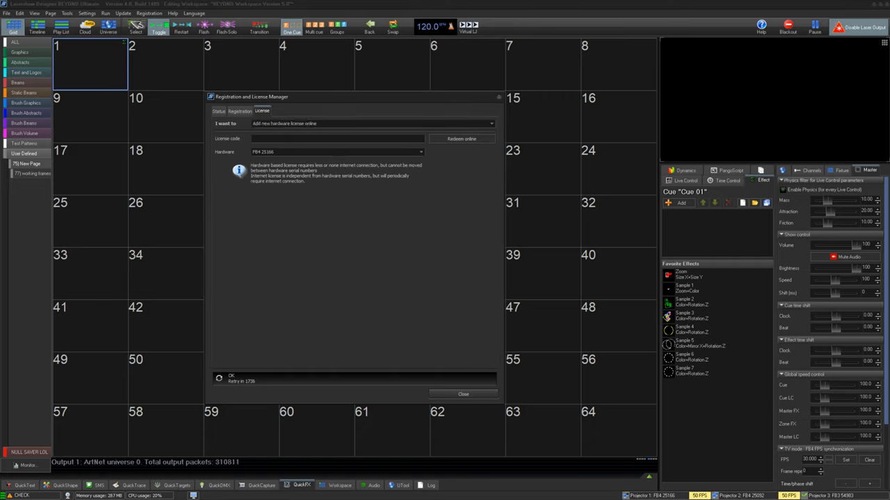
{"action": "left_click", "coordinate": [420, 152]}
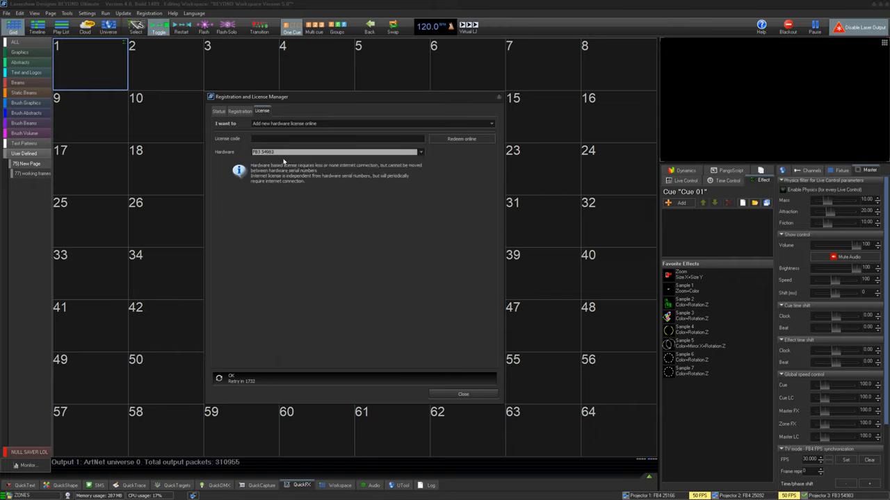
{"action": "left_click", "coordinate": [492, 123]}
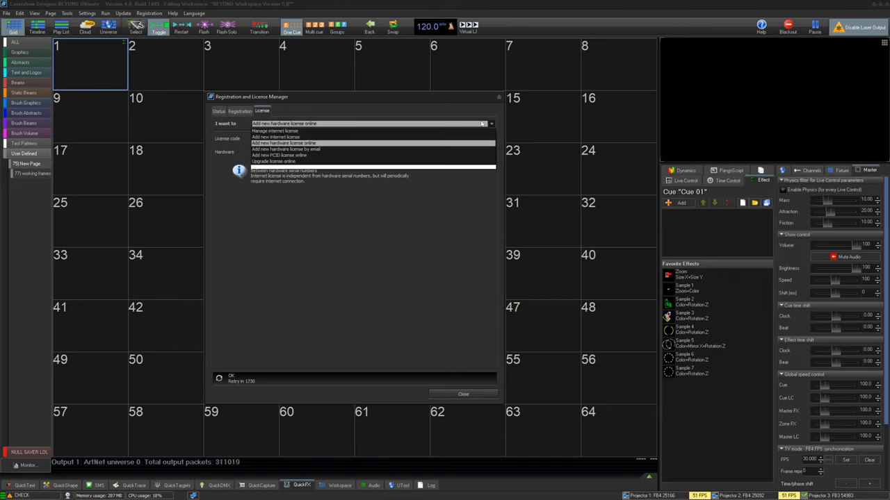
- Select 'Add new hardware license by email' and set its Bind-to device
{"action": "left_click", "coordinate": [285, 148]}
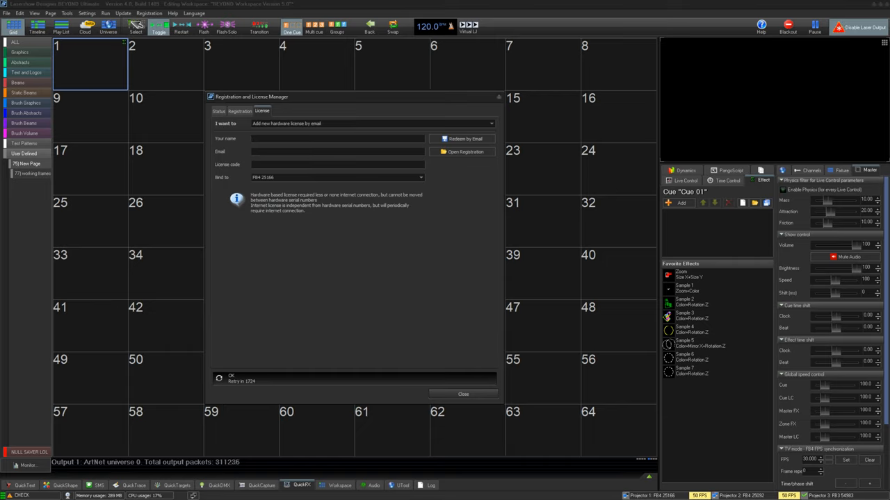
{"action": "left_click", "coordinate": [420, 178]}
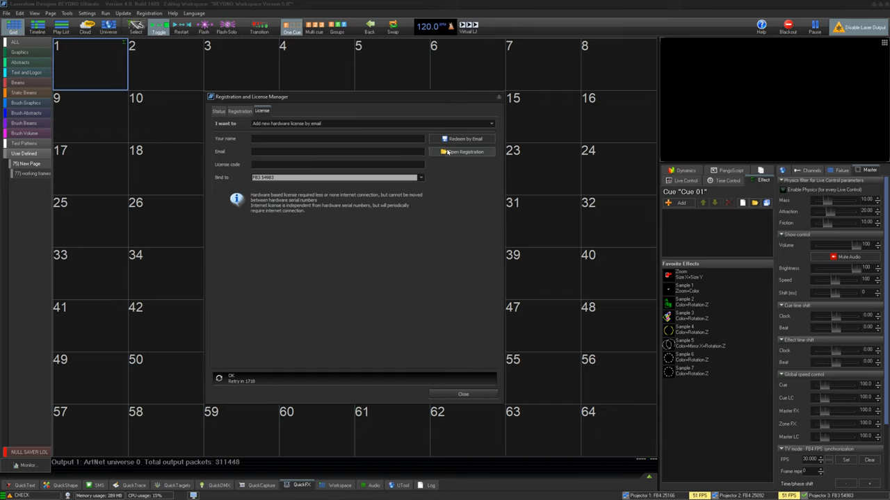
{"action": "mouse_move", "coordinate": [342, 136]}
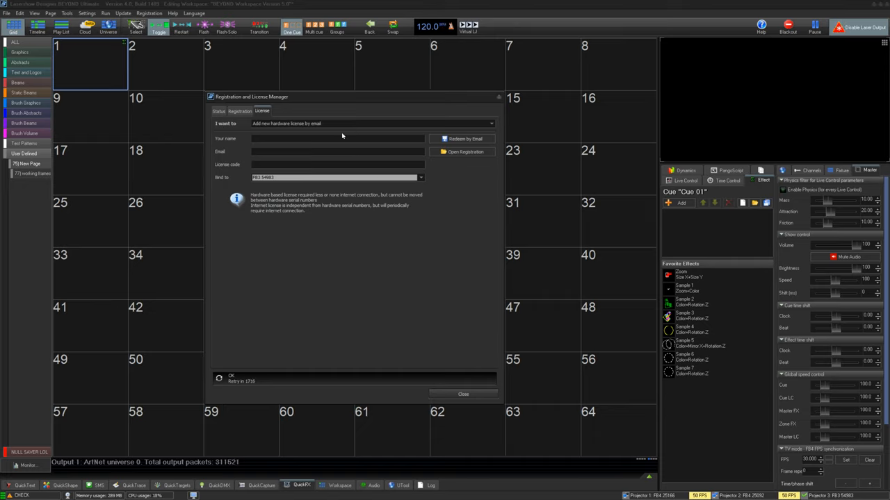
{"action": "mouse_move", "coordinate": [478, 167]}
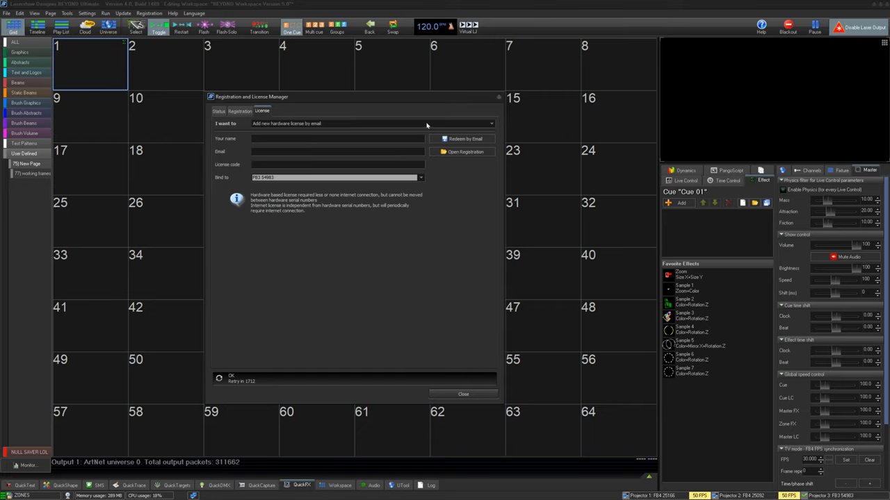
{"action": "left_click", "coordinate": [492, 124]}
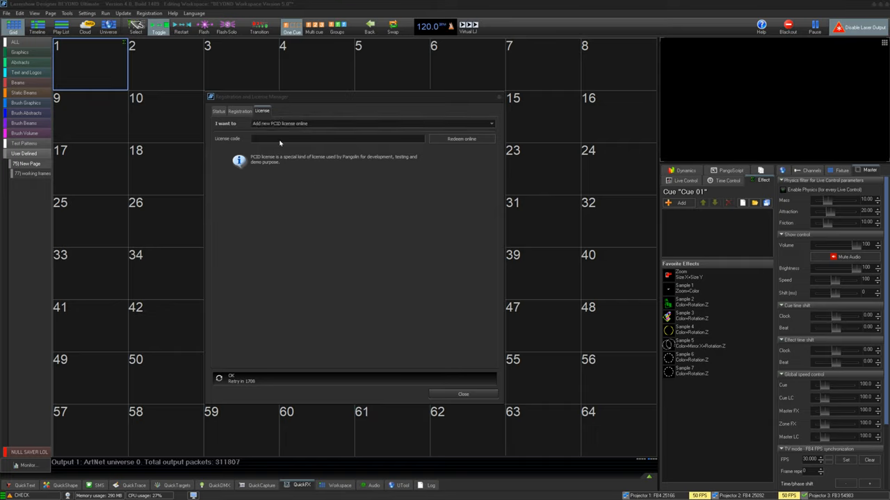
- Activate the new PCID license online, confirming assignment to this computer
{"action": "left_click", "coordinate": [462, 139]}
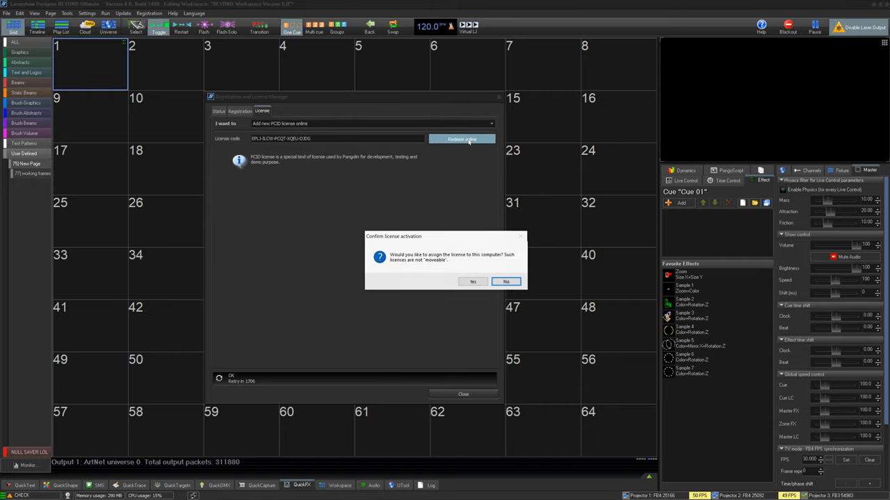
{"action": "left_click", "coordinate": [473, 280]}
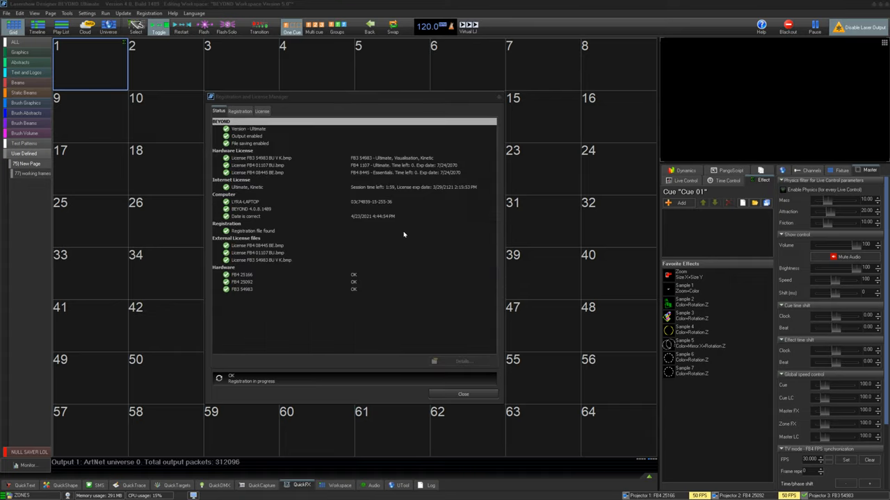
{"action": "left_click", "coordinate": [262, 111]}
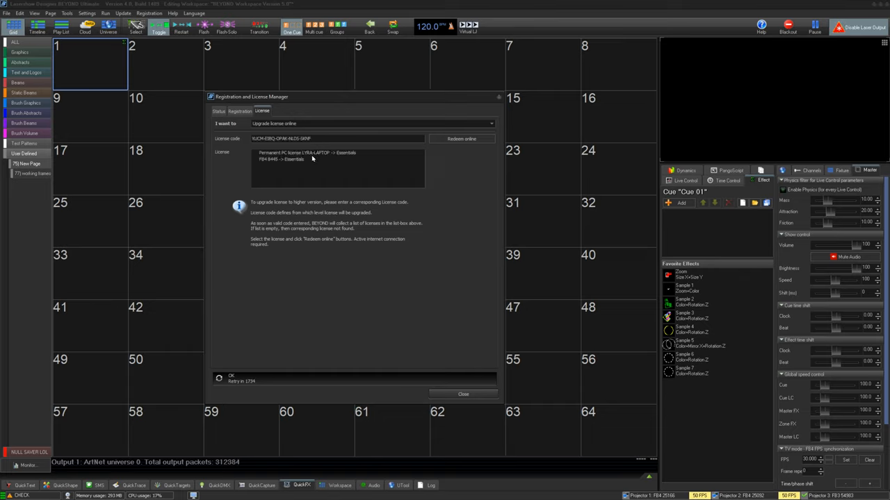
- Upgrade the LYRA LAPTOP license online, confirm Yes and dismiss the completed message
{"action": "left_click", "coordinate": [306, 153]}
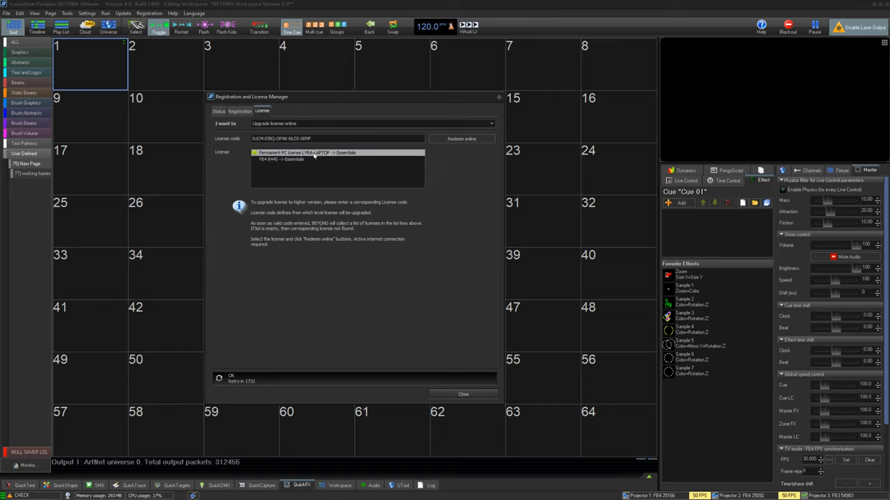
{"action": "left_click", "coordinate": [462, 139]}
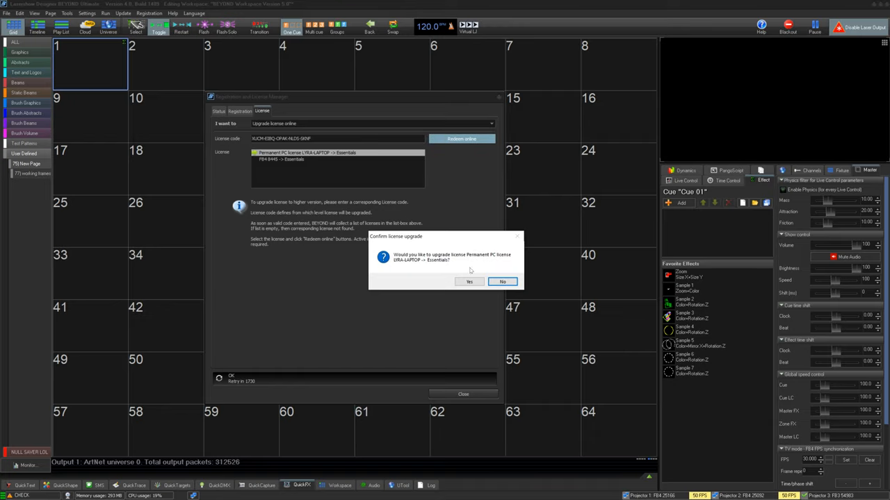
{"action": "left_click", "coordinate": [469, 281]}
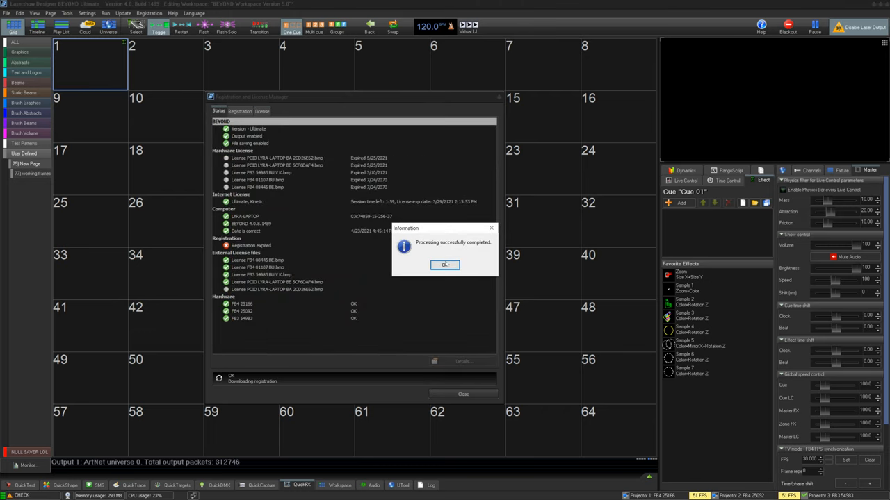
{"action": "left_click", "coordinate": [445, 264]}
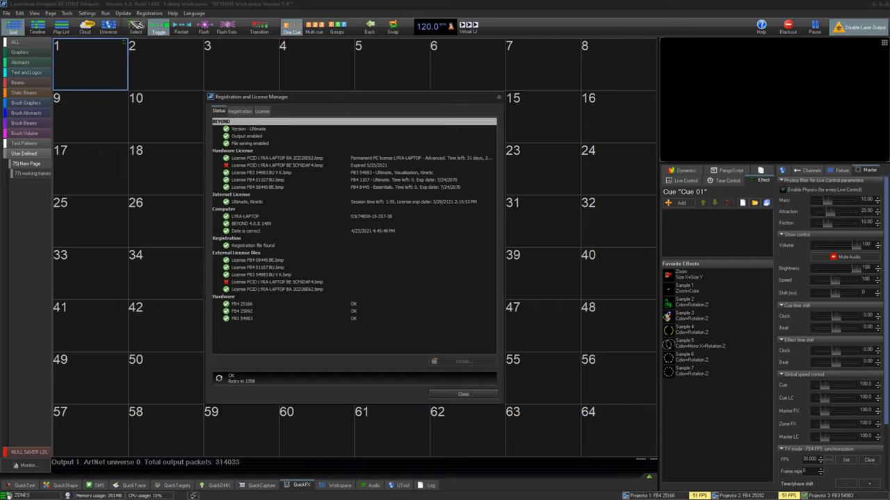
- Glance at Manage internet license, return to Status, and close the License Manager
{"action": "left_click", "coordinate": [261, 111]}
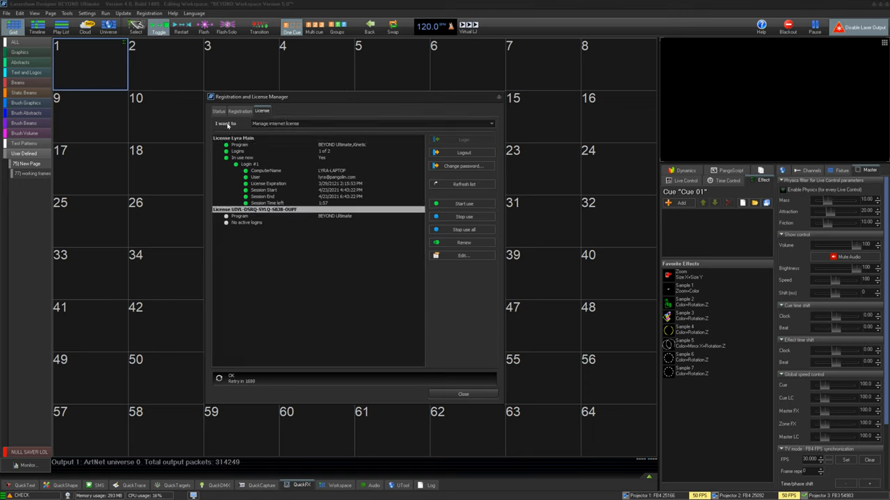
{"action": "left_click", "coordinate": [220, 111]}
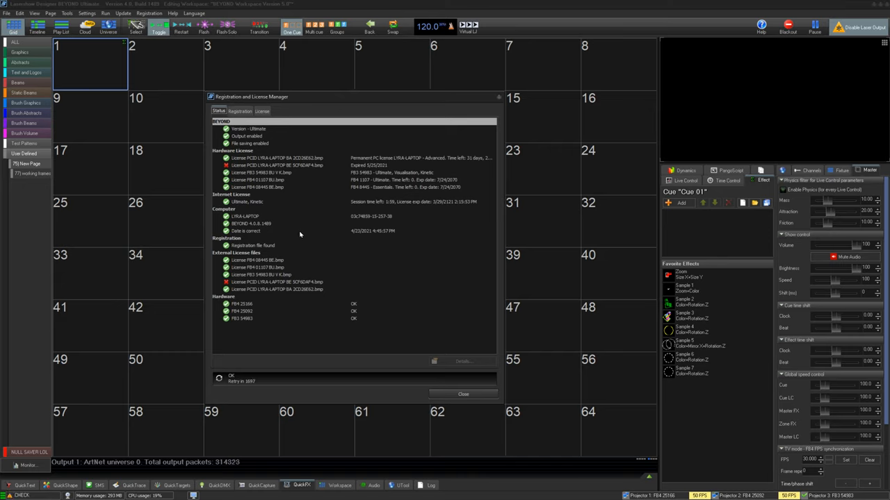
{"action": "left_click", "coordinate": [278, 159]}
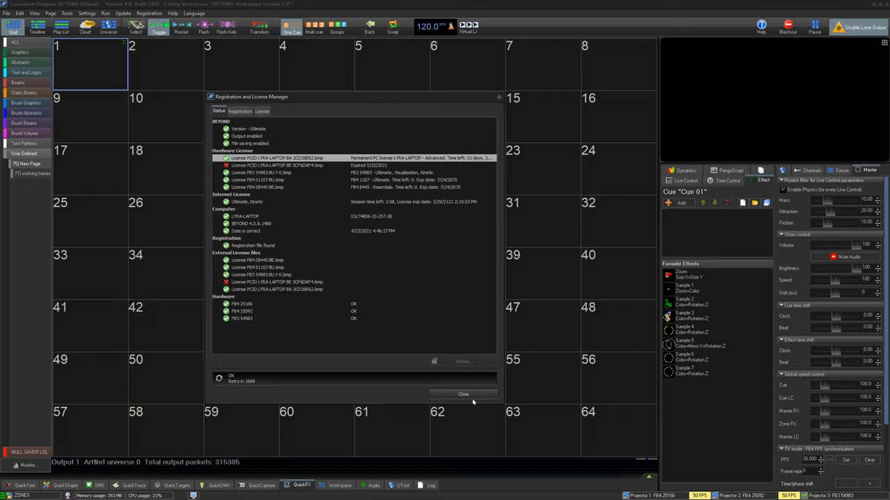
{"action": "left_click", "coordinate": [465, 395]}
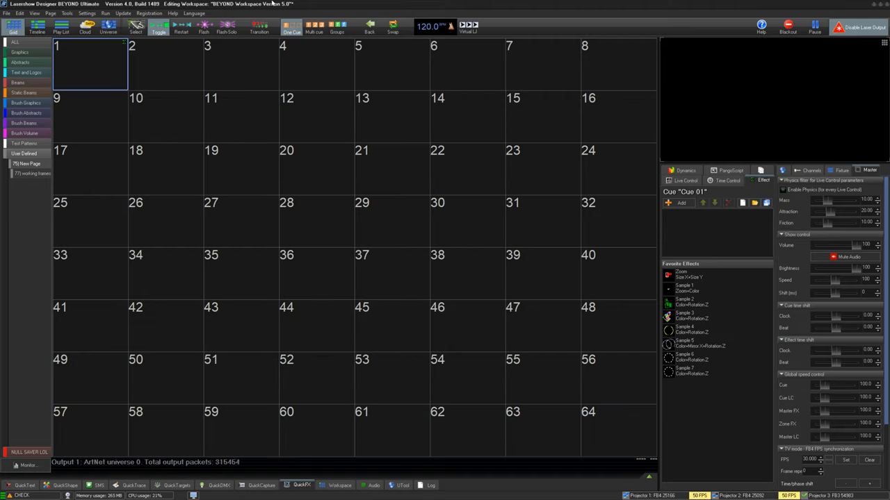